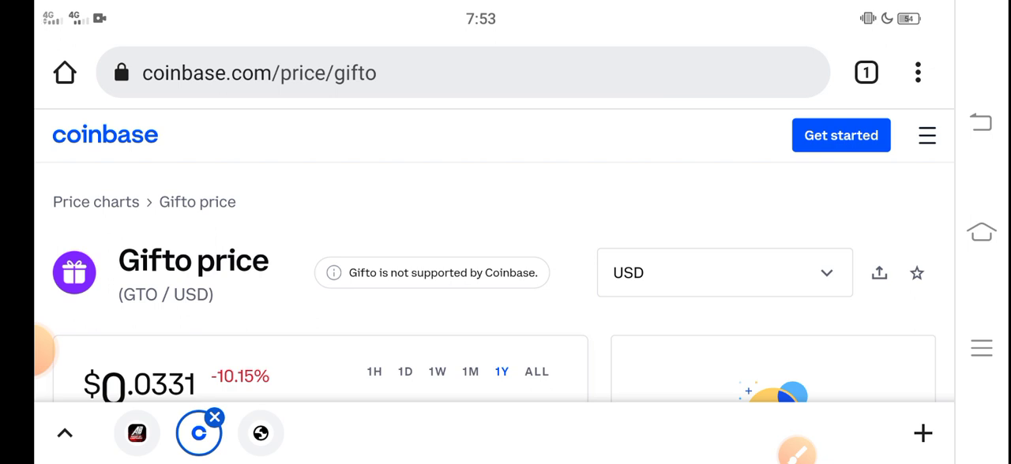
Scroll down the Gifto (GTO/USD) price page showing $0.0331, down 10.15%
{"action": "scroll", "scroll_direction": "down", "scroll_amount": 3}
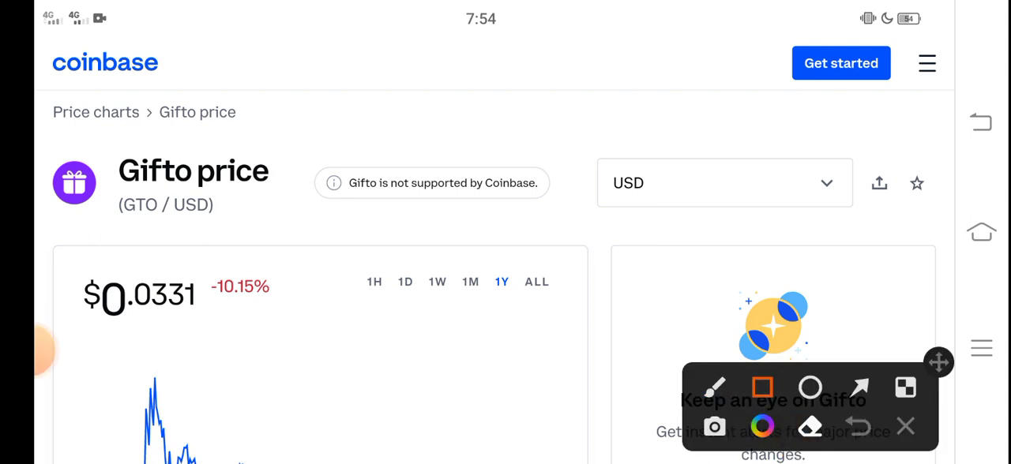
Switch the Gifto chart to 1M and draw an arrow pointing up at the −44.41% change
{"action": "left_click_drag", "start_coordinate": [71, 252], "coordinate": [241, 332]}
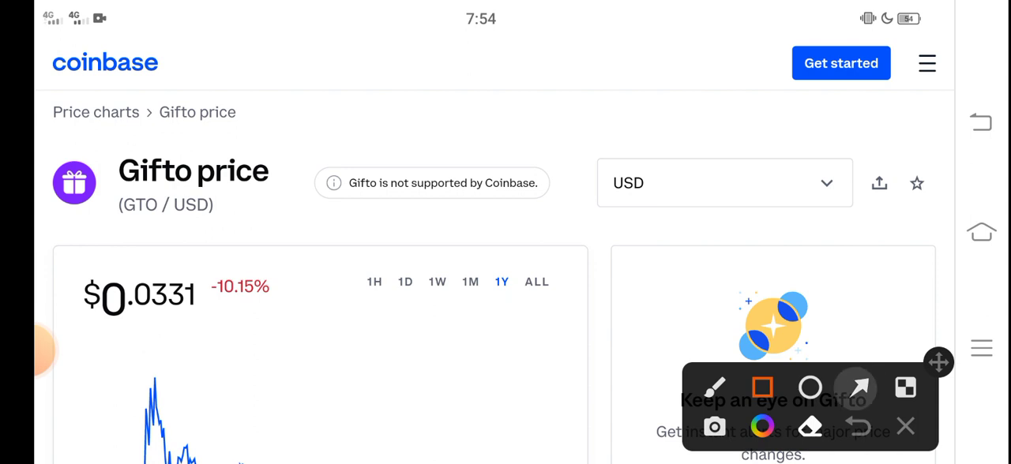
{"action": "left_click", "coordinate": [859, 387]}
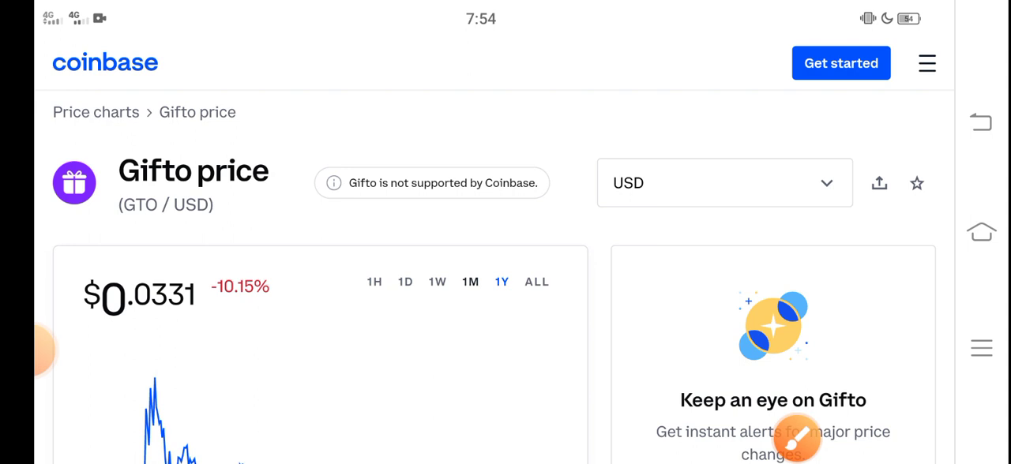
{"action": "left_click", "coordinate": [470, 260]}
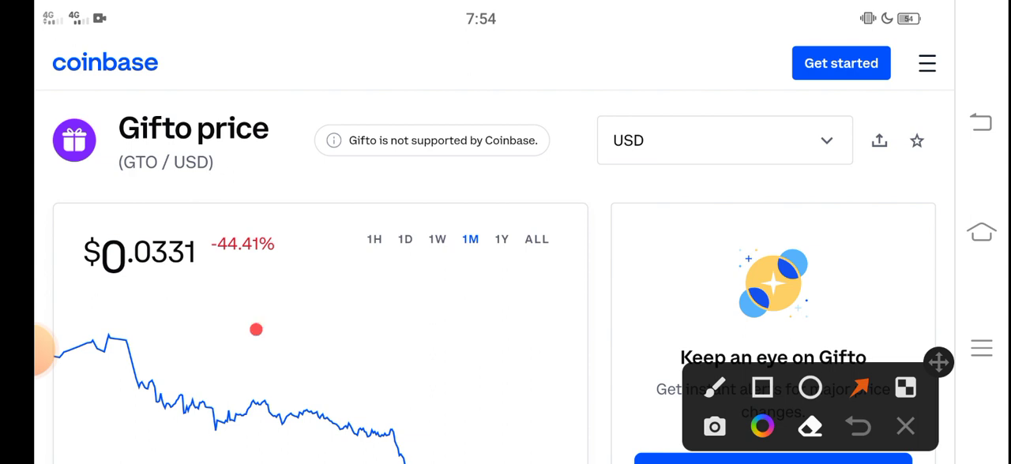
{"action": "left_click_drag", "start_coordinate": [253, 328], "coordinate": [253, 272]}
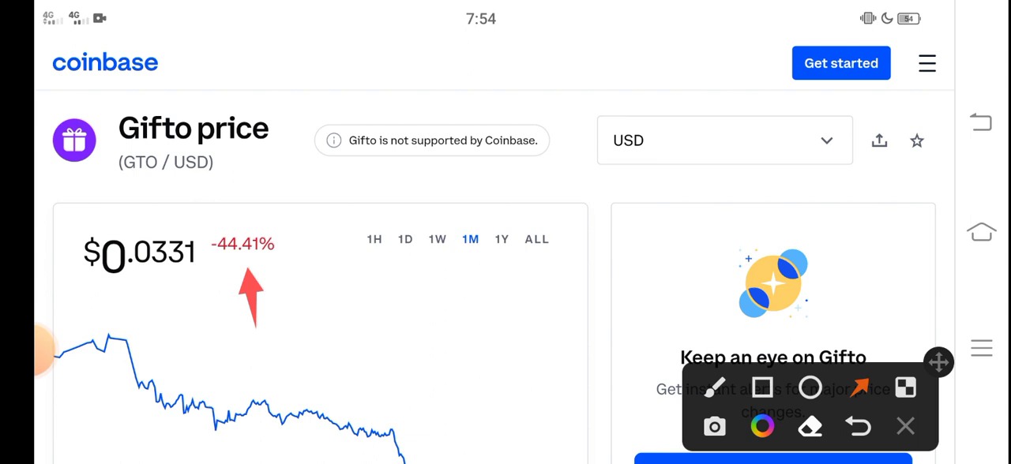
{"action": "left_click", "coordinate": [858, 427]}
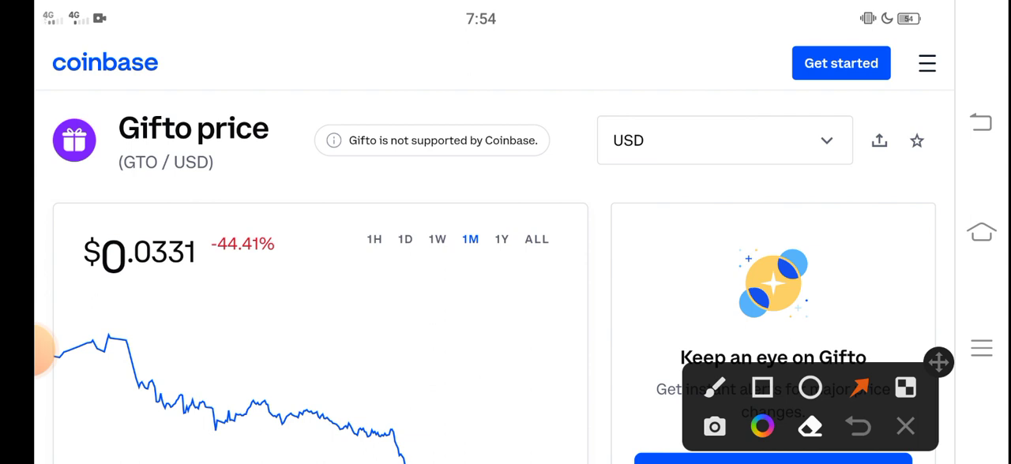
Trace a red freehand line along Gifto's Jan 4–17 price decline on the one-month chart
{"action": "left_click_drag", "start_coordinate": [194, 403], "coordinate": [204, 308]}
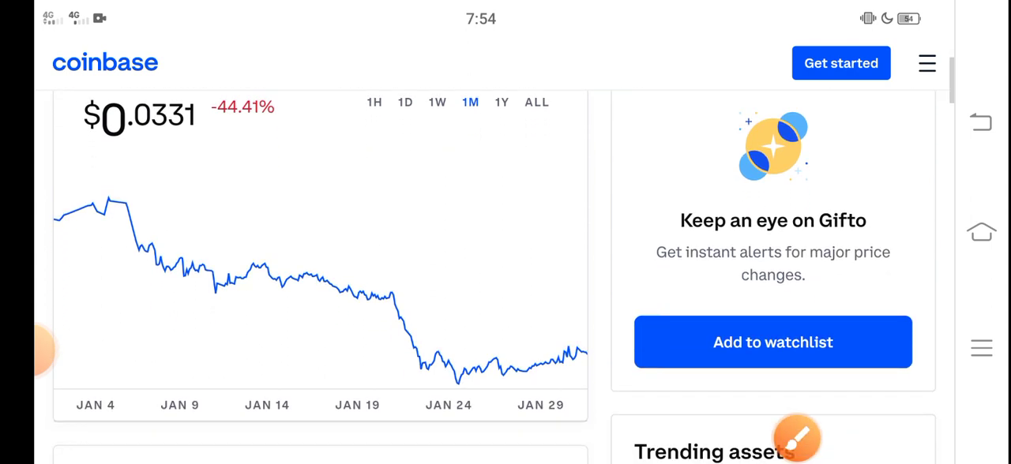
{"action": "scroll", "scroll_direction": "down", "scroll_amount": 3}
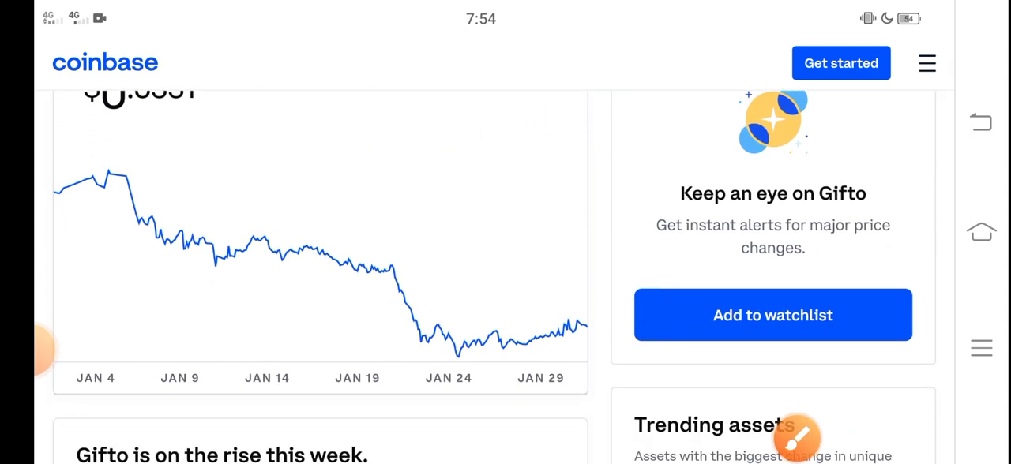
{"action": "left_click_drag", "start_coordinate": [107, 185], "coordinate": [320, 268]}
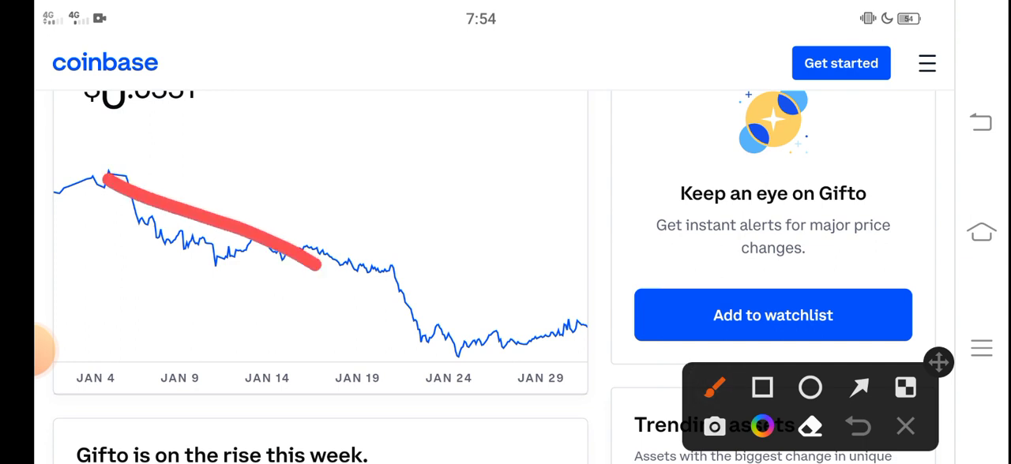